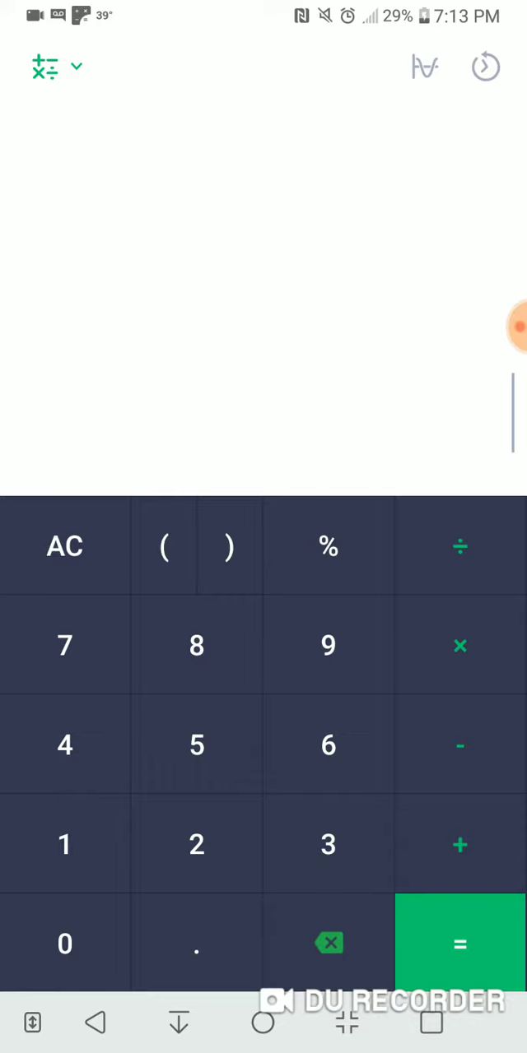
Enter 4000 × 60 and evaluate it to 240 000
click(64, 944)
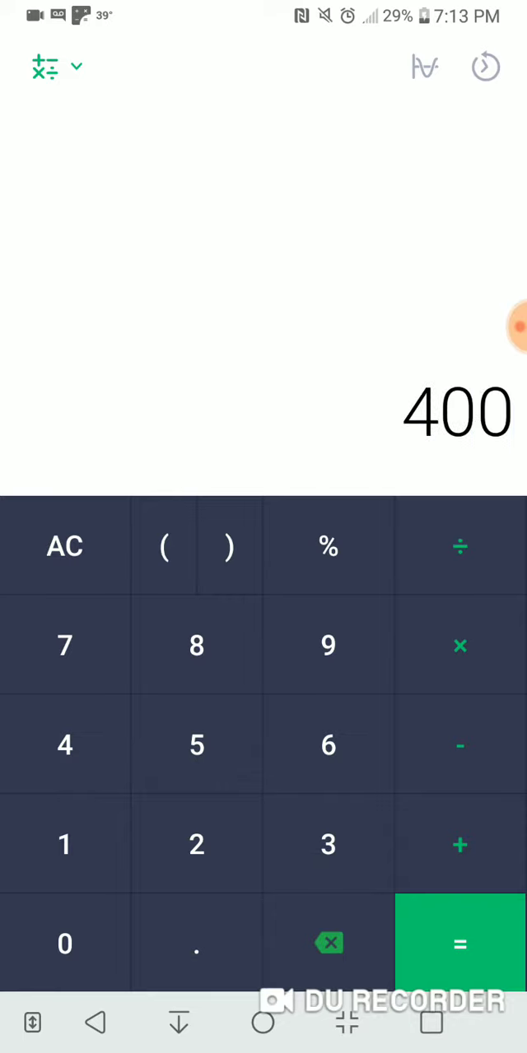
click(459, 546)
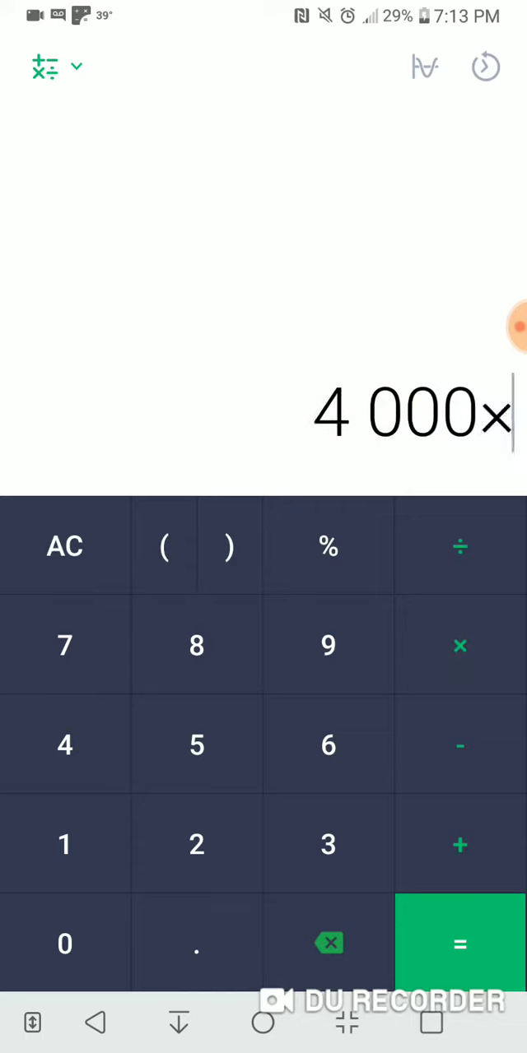
click(65, 945)
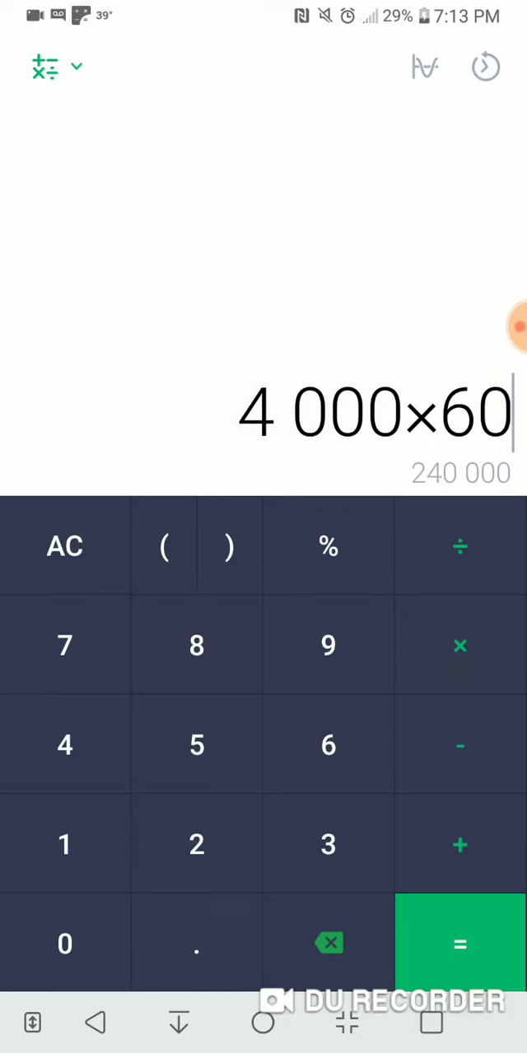
click(459, 945)
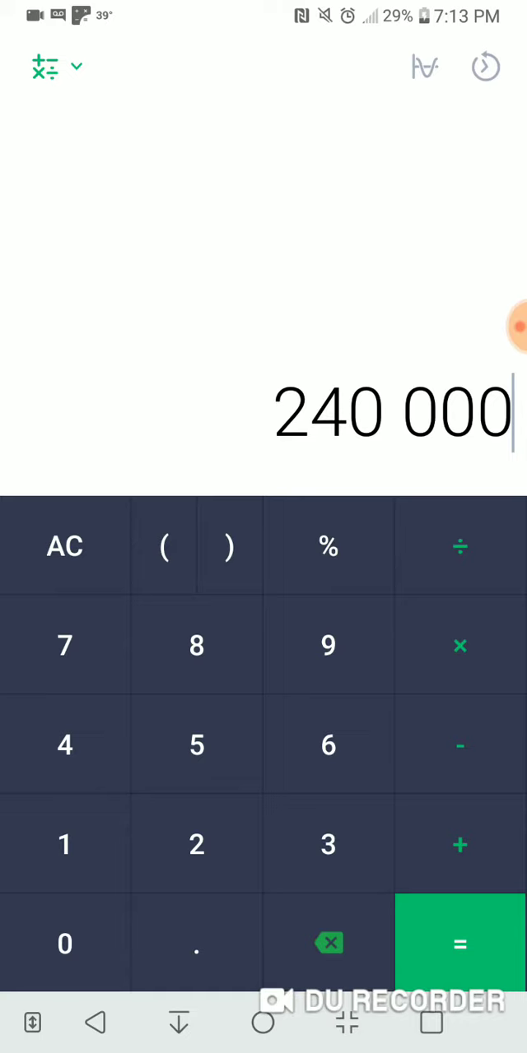
Divide 240 000 by 365 to get 657.53424658 and begin dividing by 6
click(459, 546)
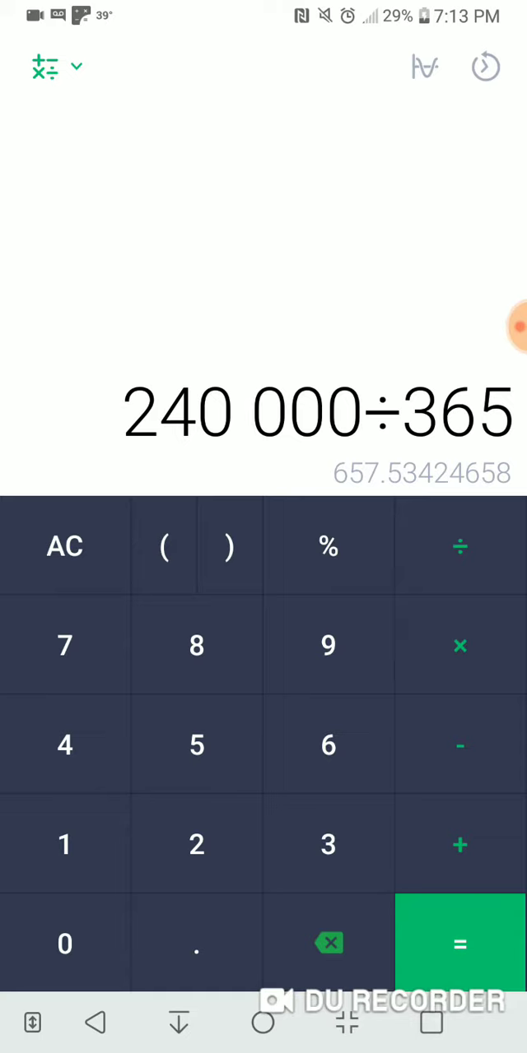
click(459, 945)
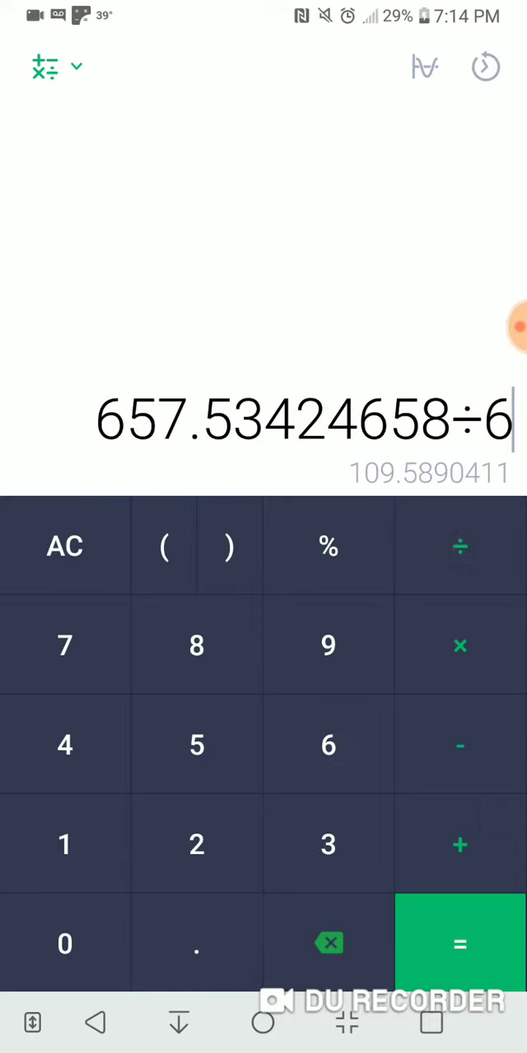
Complete the divisor as 60 and evaluate to 10.95890411 hours per day
click(64, 945)
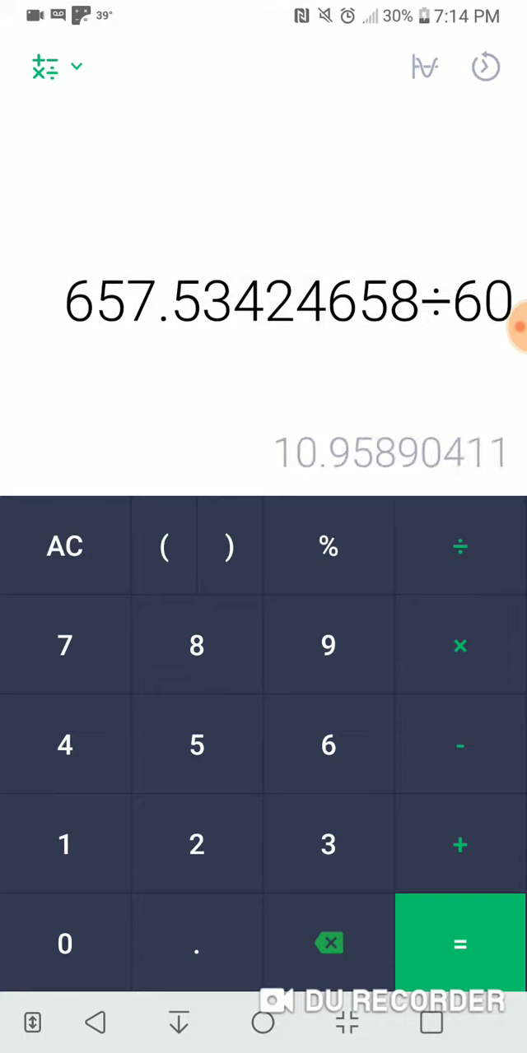
click(459, 944)
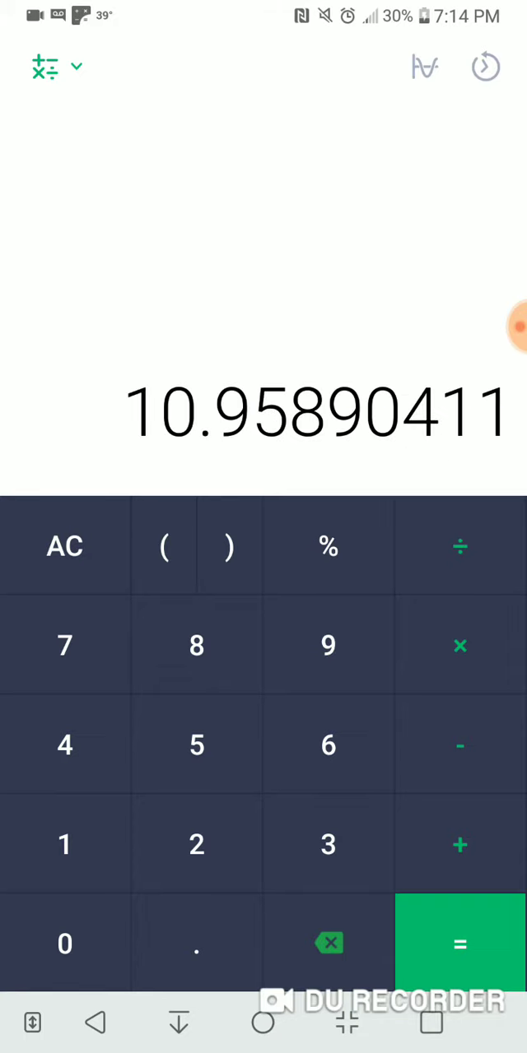